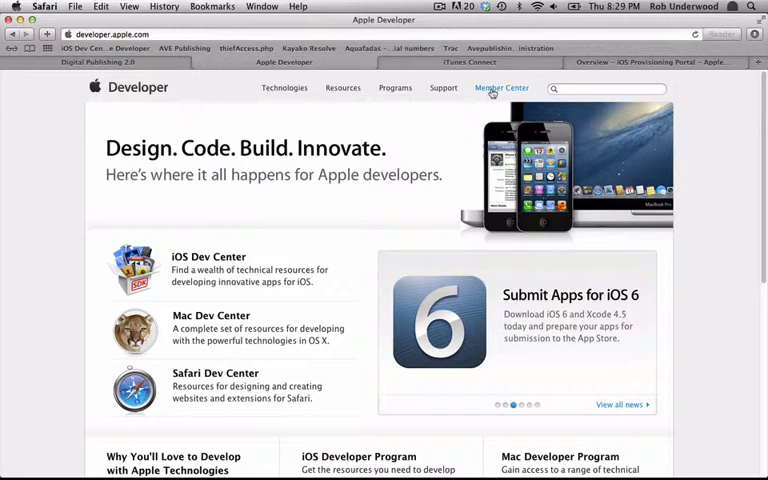
- Open the Provisioning Portal's Certificates area, check the Distribution list, and return to Development
click(500, 88)
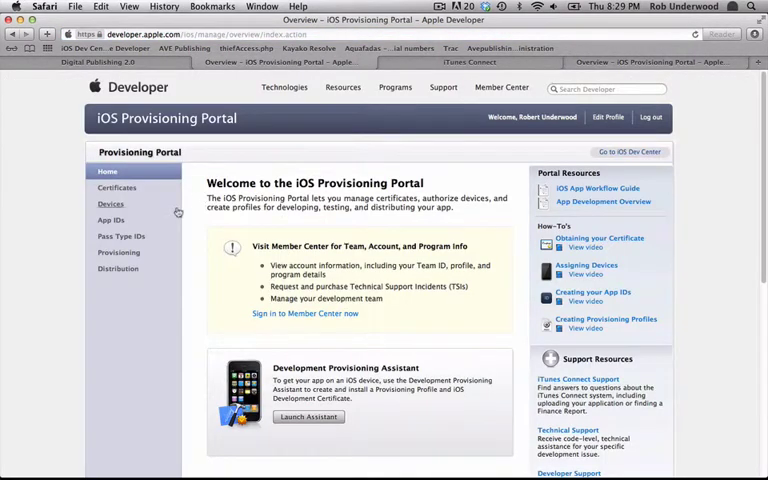
click(116, 188)
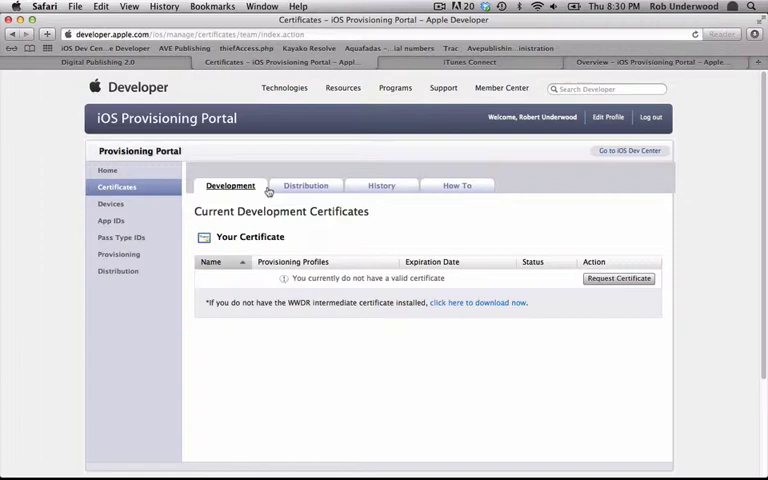
click(306, 184)
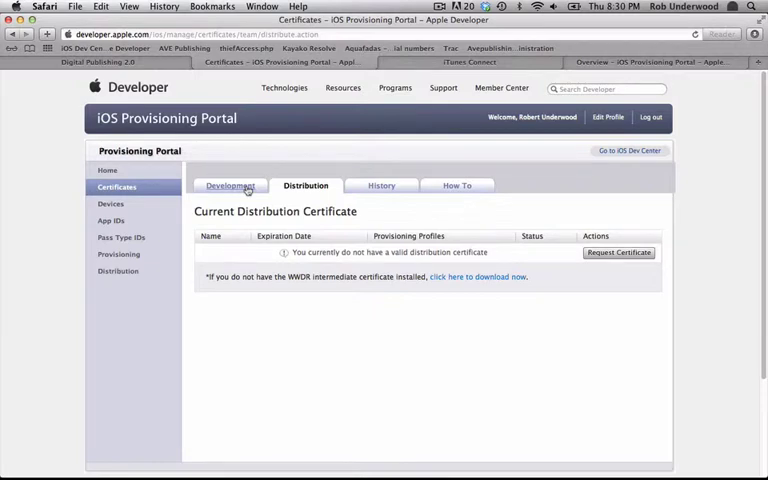
click(230, 184)
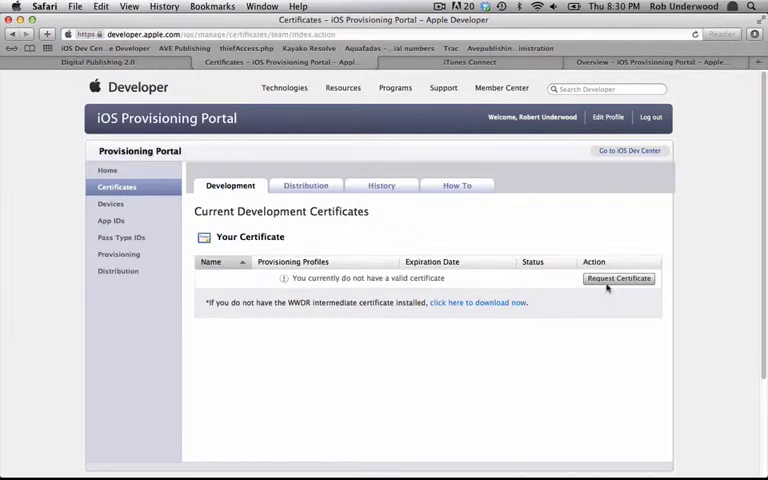
- Start a development certificate request, review its instructions, and launch Keychain Access via Spotlight
click(618, 278)
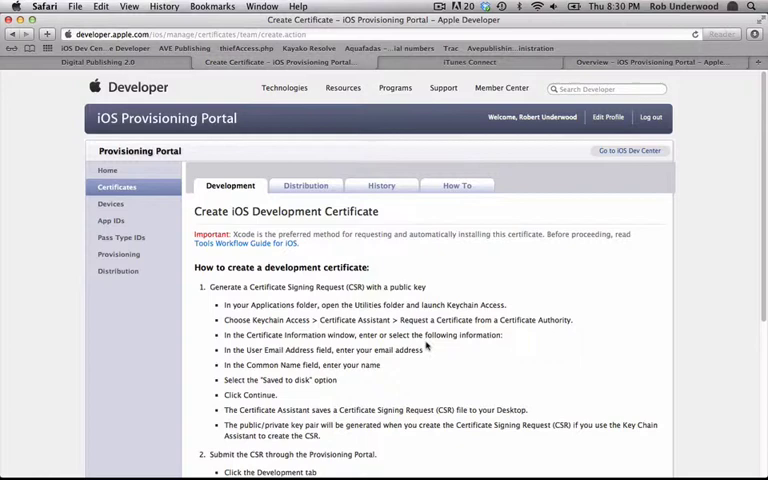
scroll(down, 3)
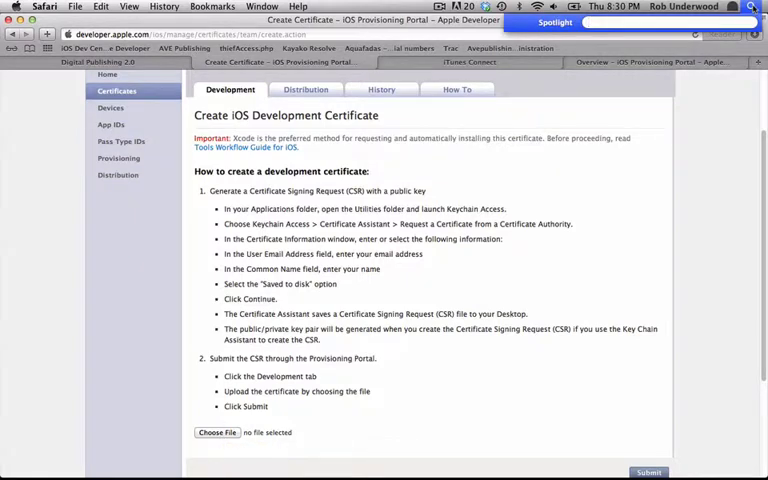
text(keyc)
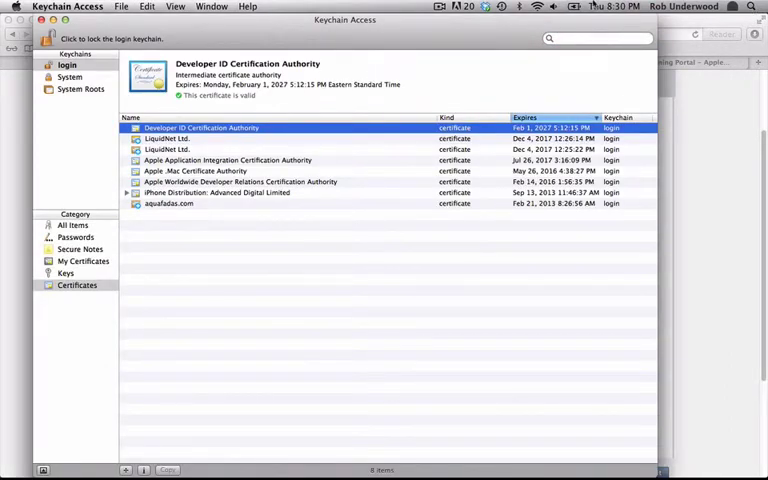
- Begin a CA certificate request in Certificate Assistant with the email filled and Saved to disk selected
click(68, 6)
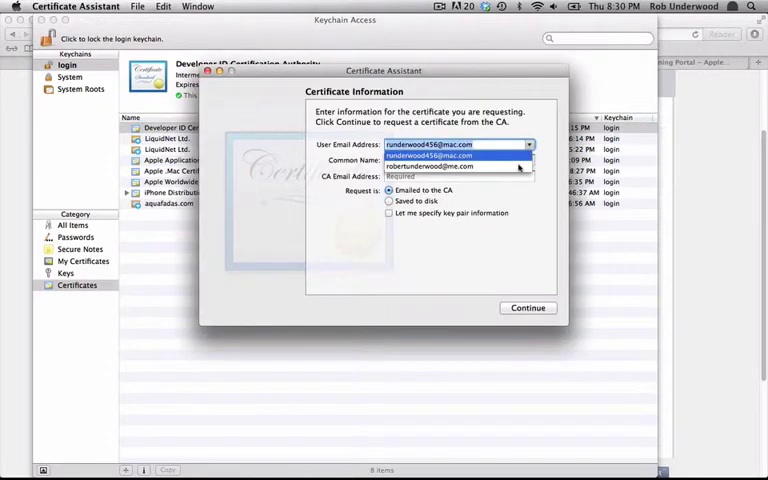
click(430, 166)
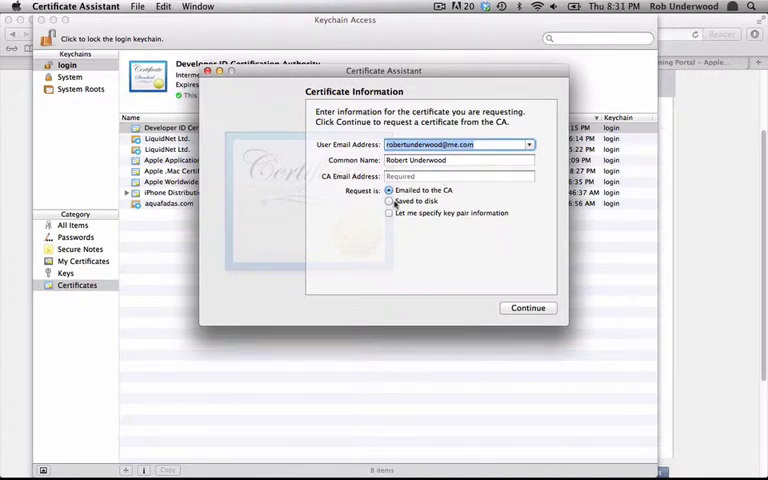
click(388, 200)
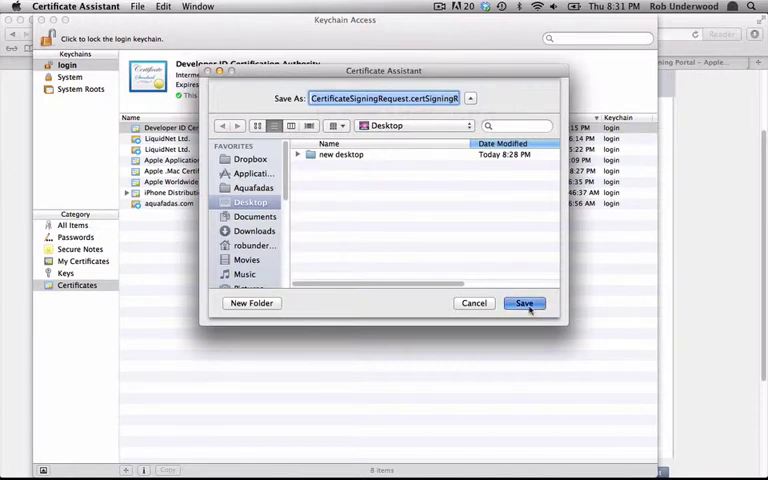
- Save the CertificateSigningRequest file to the Desktop and finish the Certificate Assistant
click(524, 304)
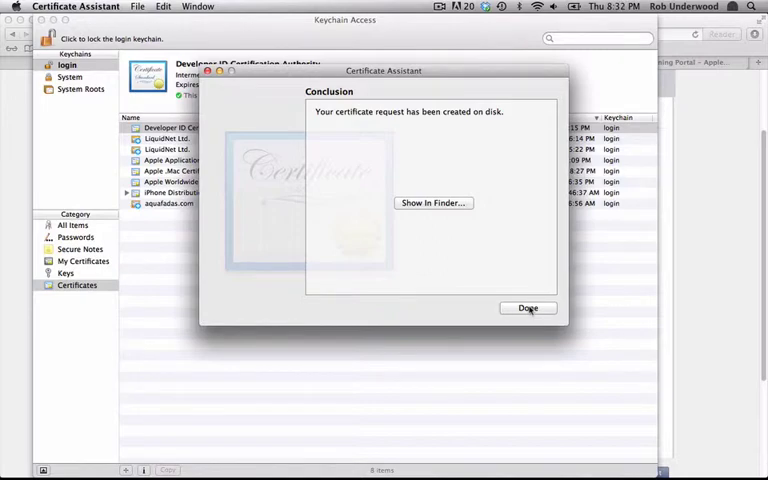
click(528, 308)
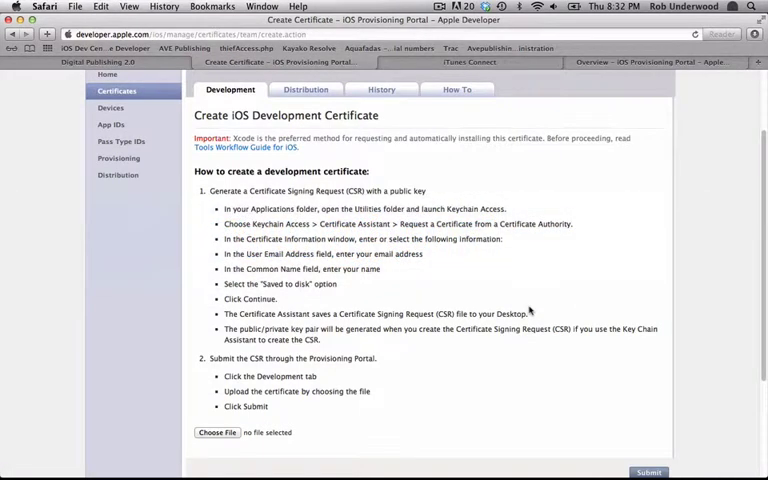
- Upload the CertificateSigningRequest file and submit it so the development certificate is pending issuance
click(216, 432)
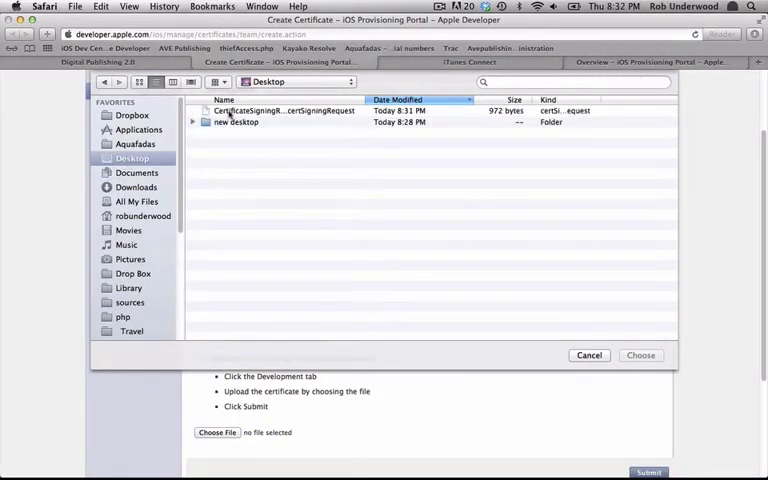
click(284, 110)
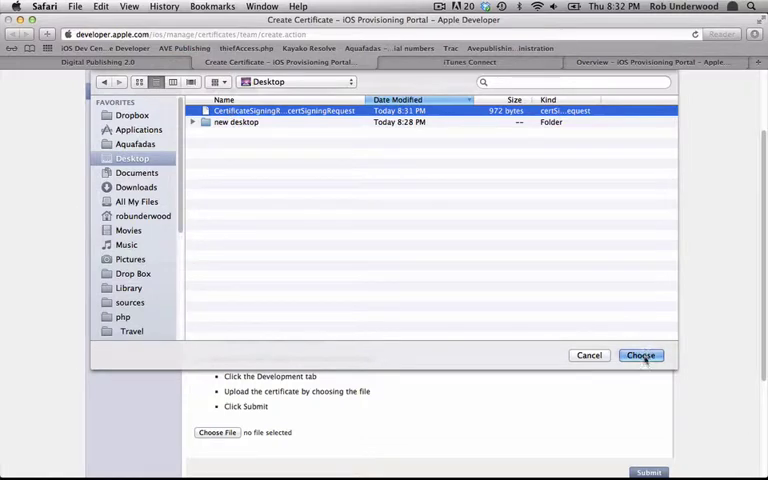
click(640, 356)
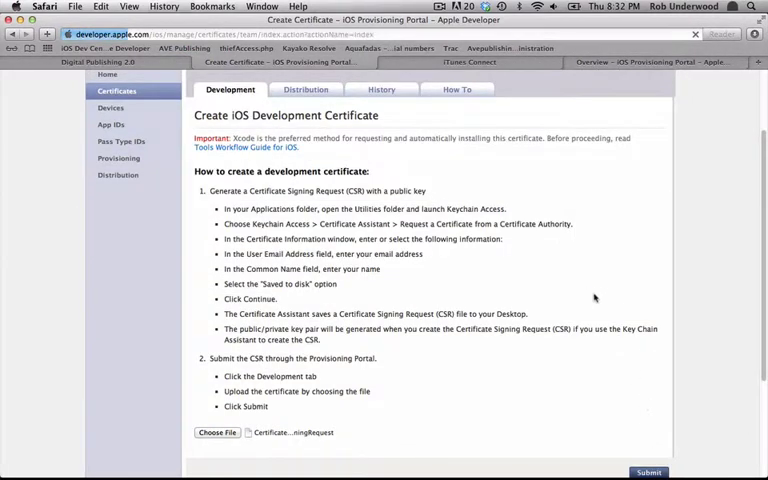
click(648, 472)
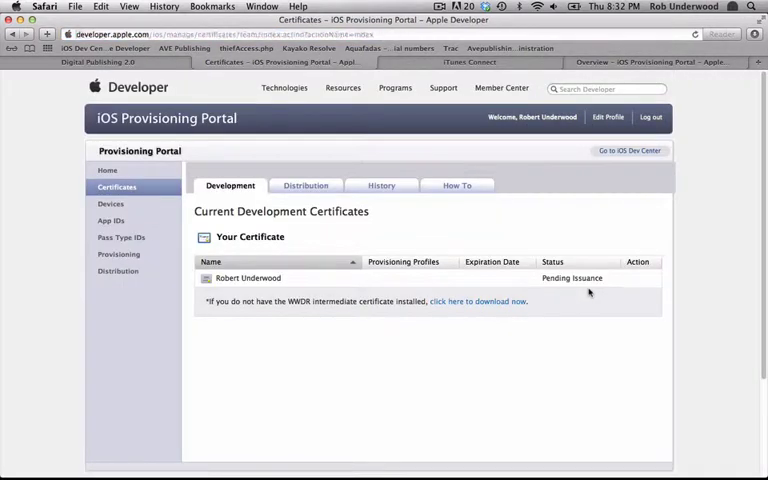
mouse_move(544, 280)
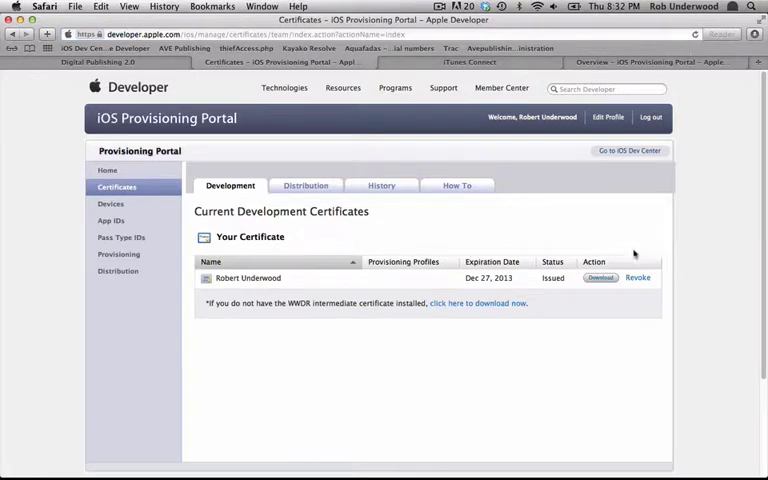
- Download the issued development certificate expiring Dec 27, 2012
click(600, 276)
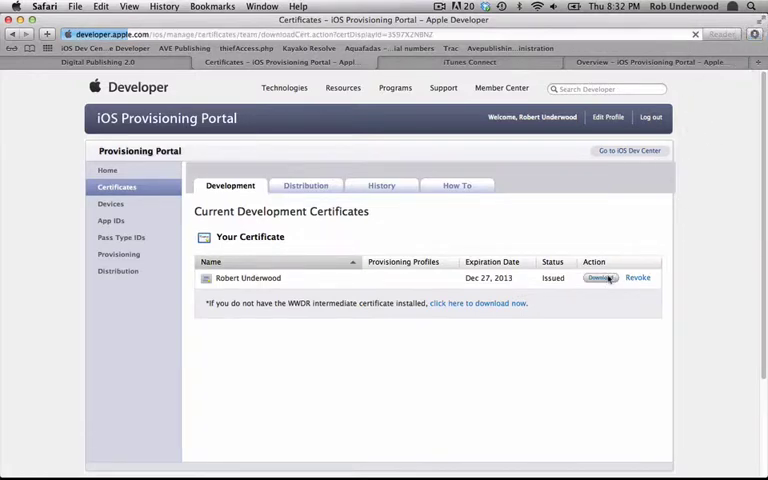
click(600, 276)
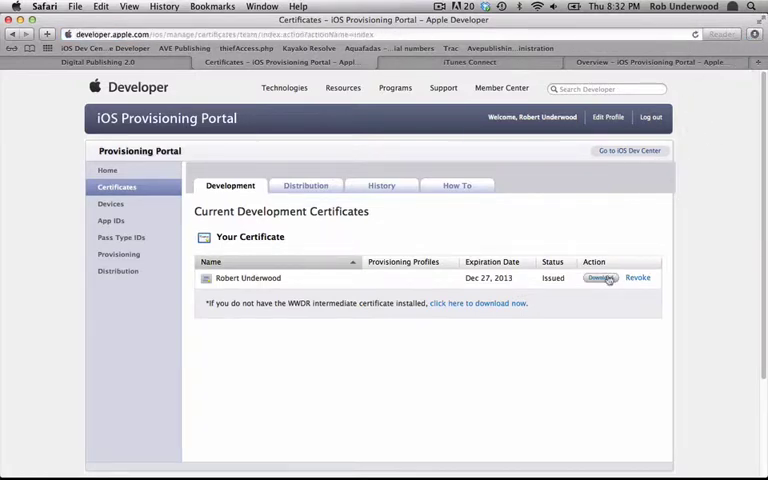
mouse_move(296, 172)
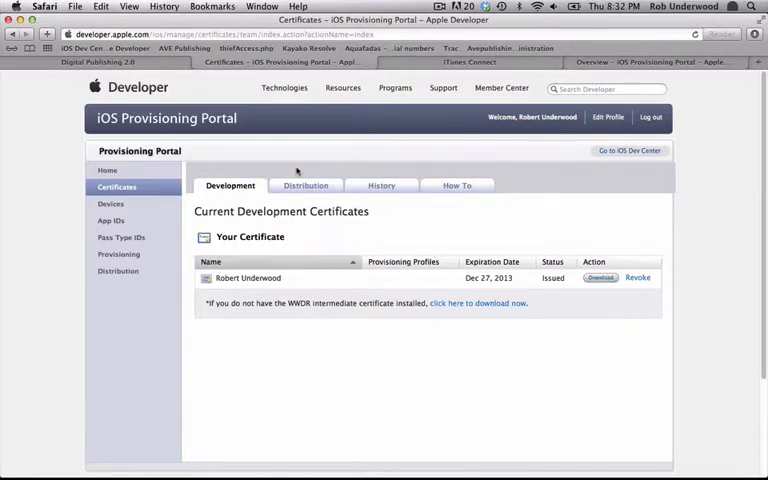
- Request a distribution certificate with the same CSR, submit it, and download the issued certificate
click(304, 184)
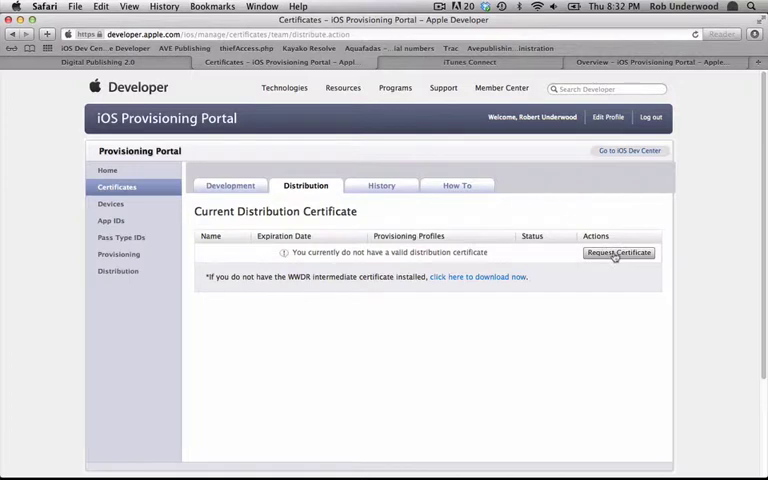
click(618, 252)
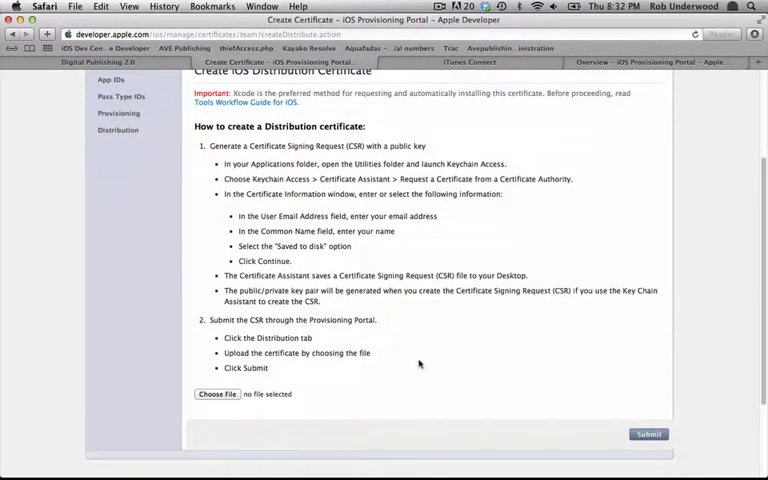
click(216, 392)
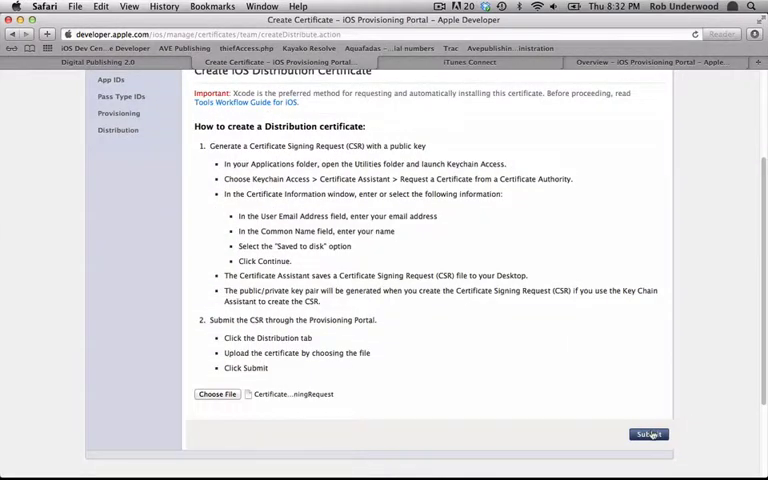
click(648, 432)
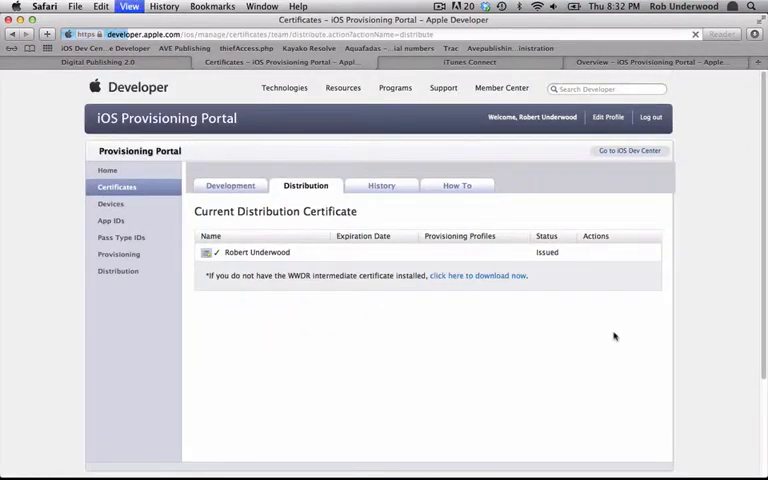
click(256, 252)
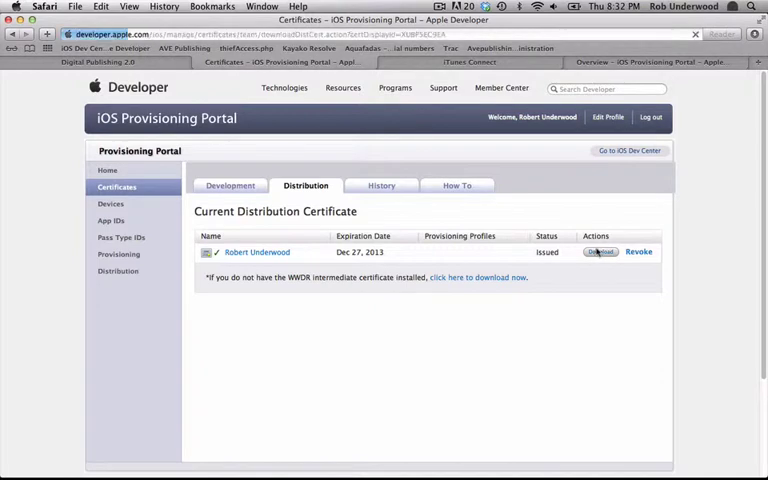